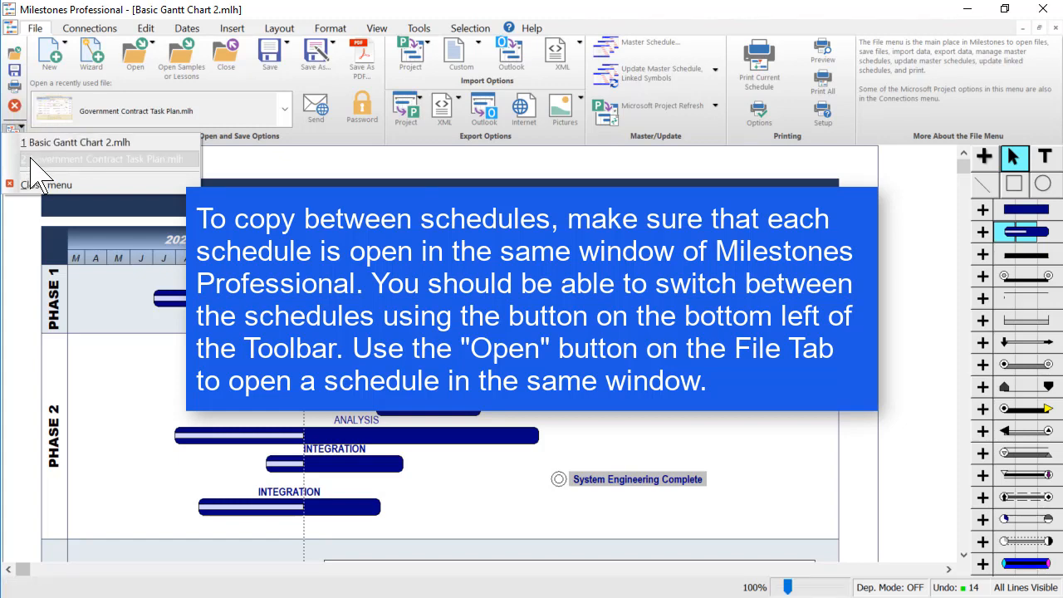
# Bring up copy options for the basketball picture on the Basic Gantt Chart 2 schedule
pyautogui.click(109, 159)
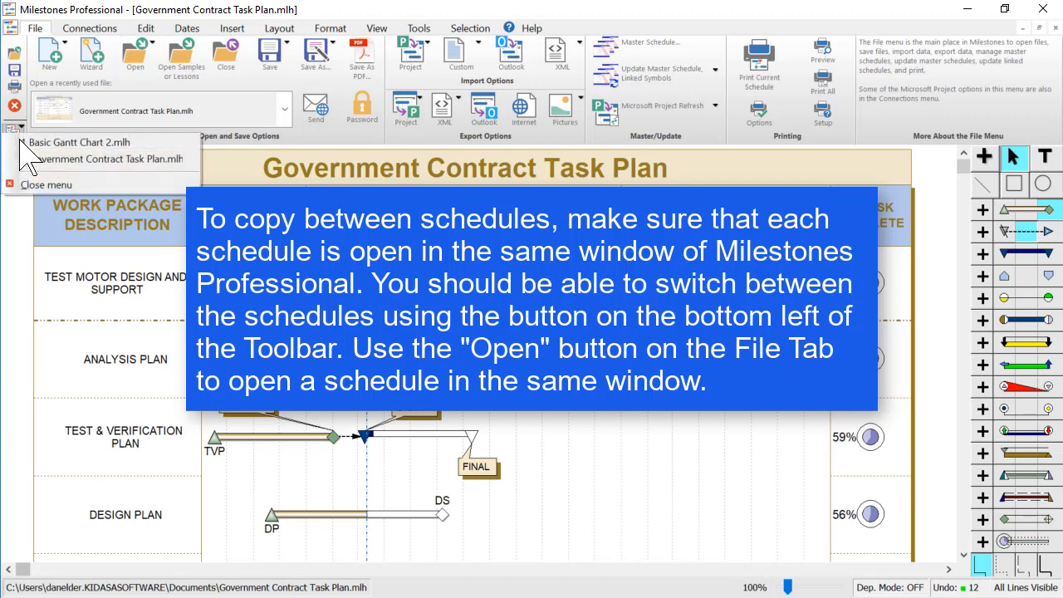
pyautogui.click(80, 142)
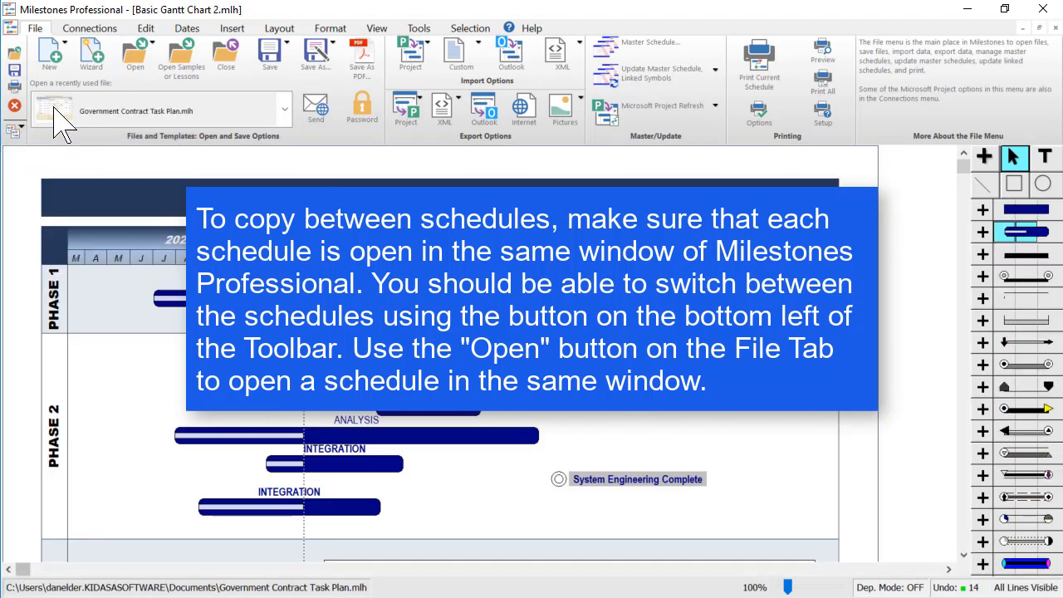
pyautogui.moveTo(135, 53)
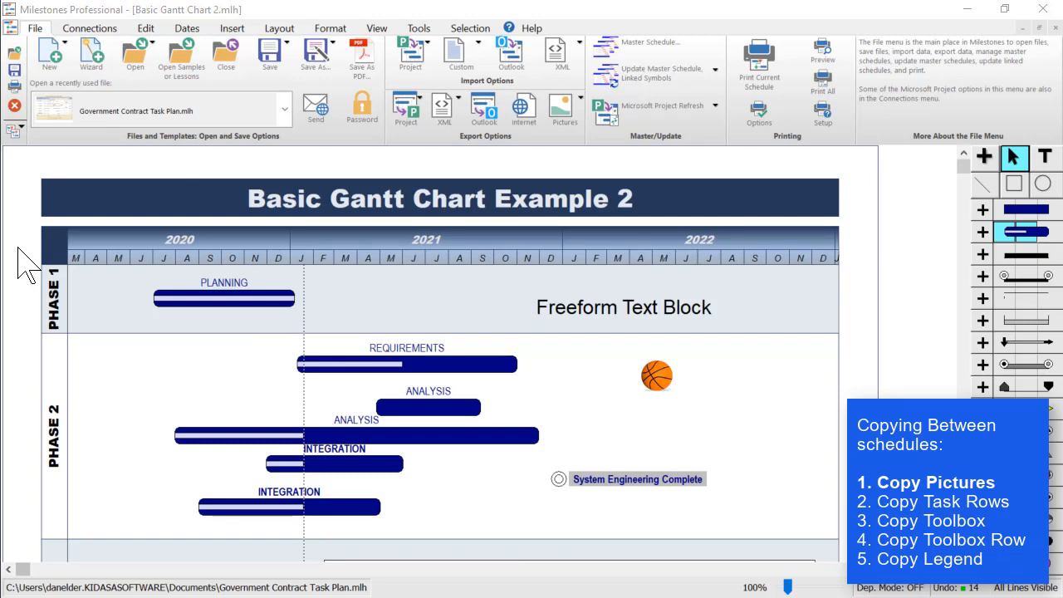
pyautogui.moveTo(590, 424)
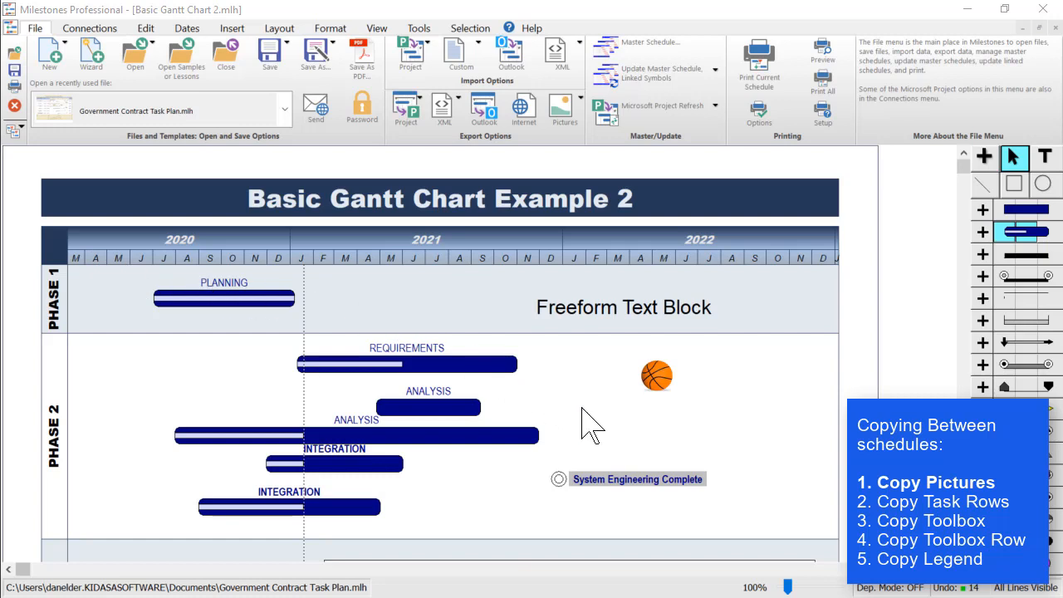
pyautogui.rightClick(656, 376)
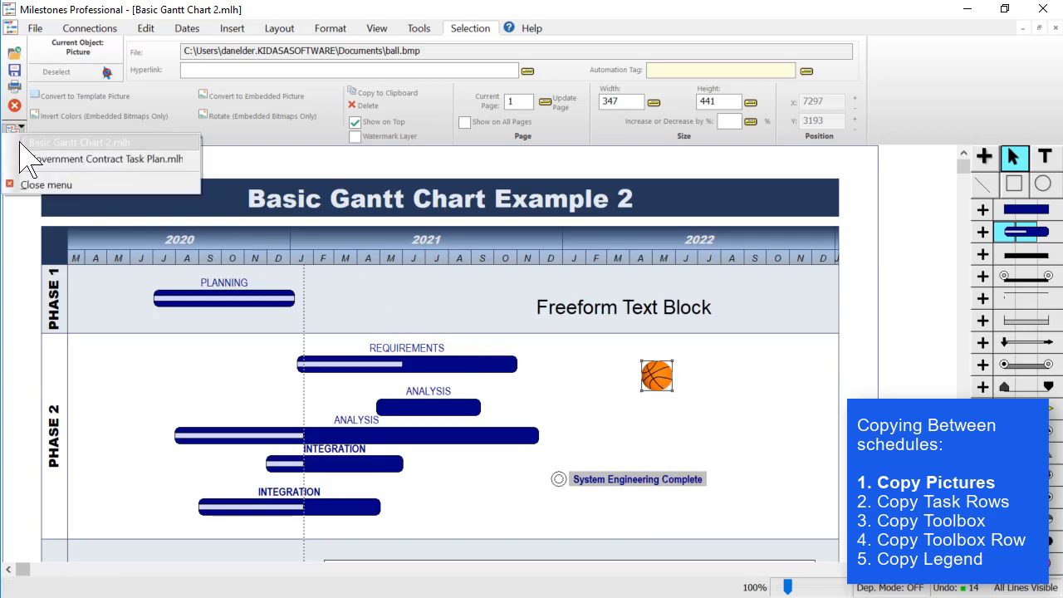
# Paste the copied basketball picture into Government Contract Task Plan beside the Analysis Plan row
pyautogui.click(113, 160)
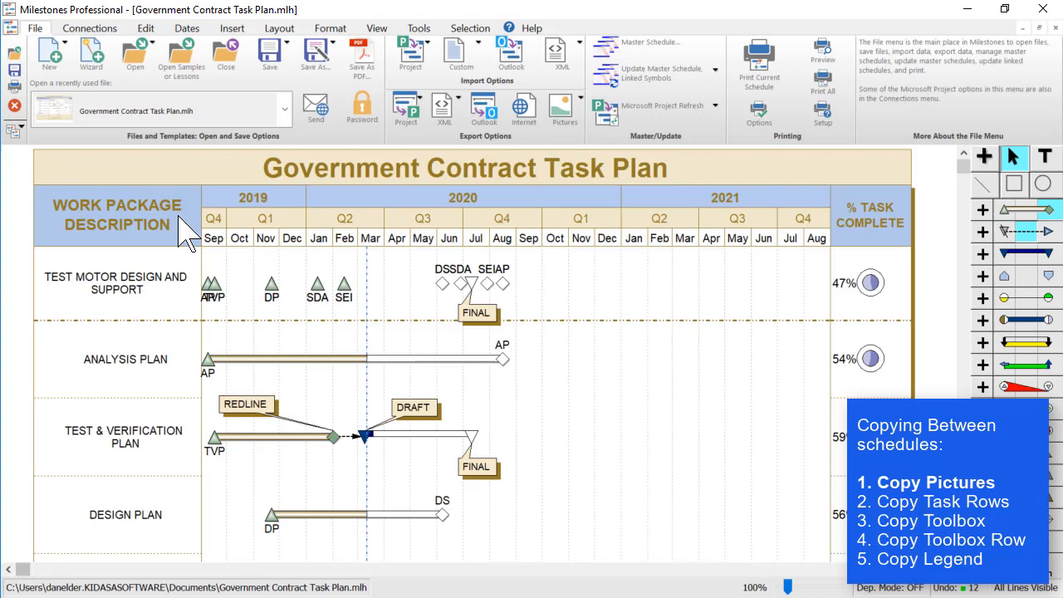
pyautogui.moveTo(590, 366)
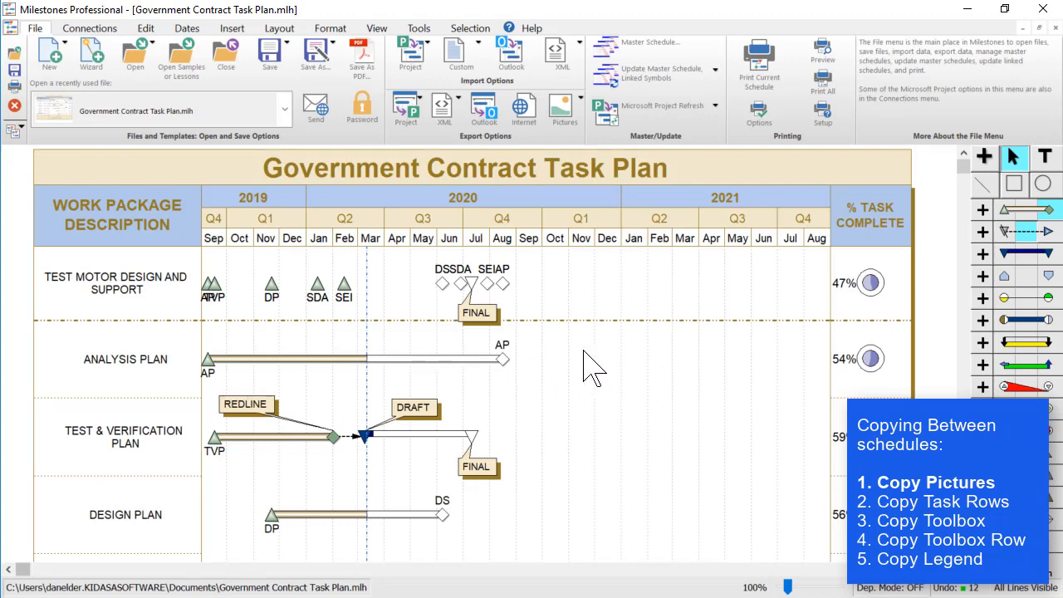
pyautogui.rightClick(612, 449)
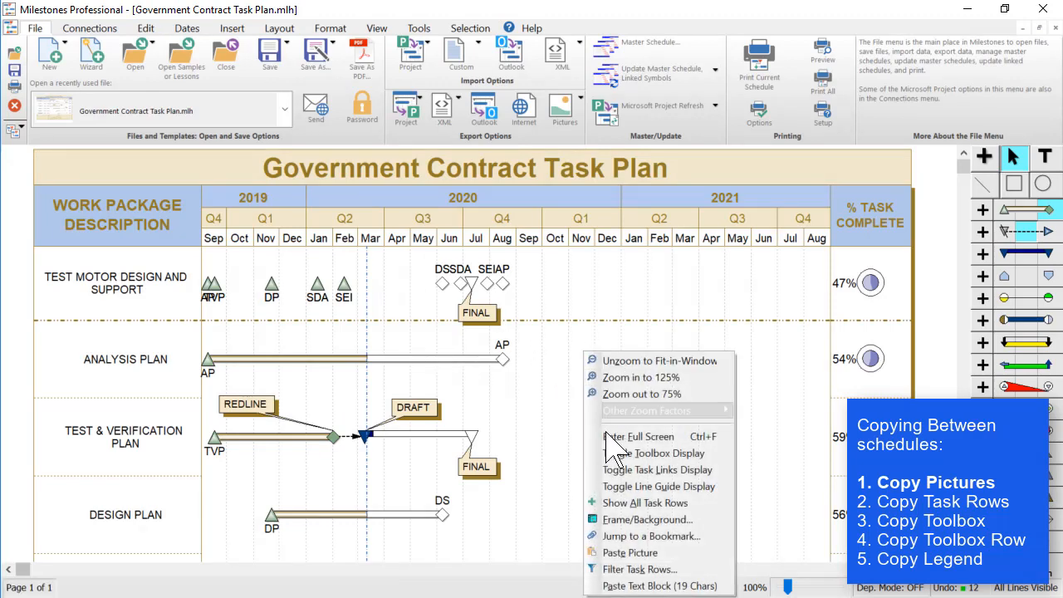
pyautogui.moveTo(648, 565)
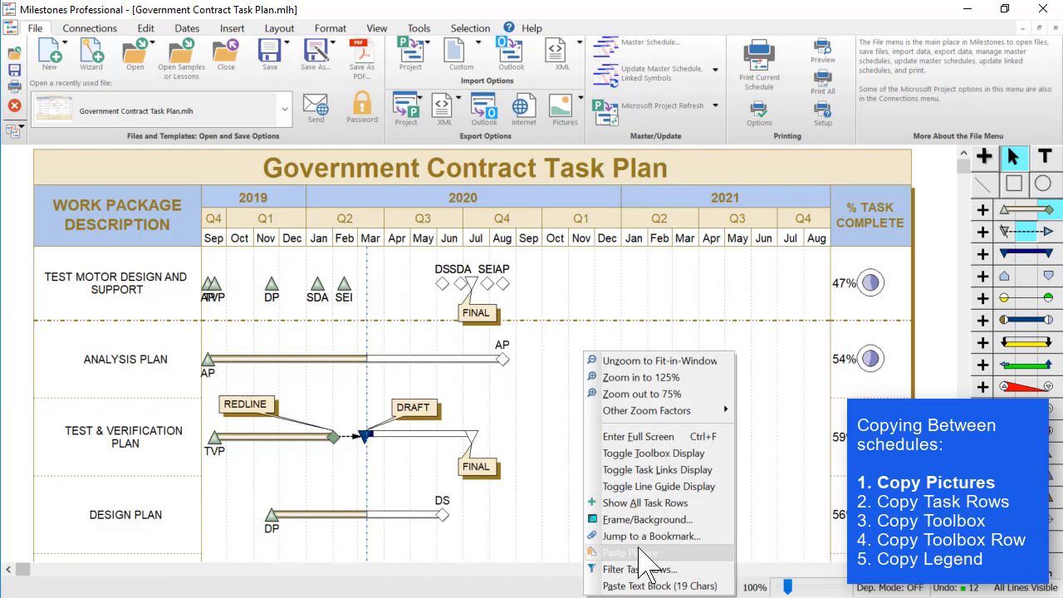
pyautogui.click(567, 347)
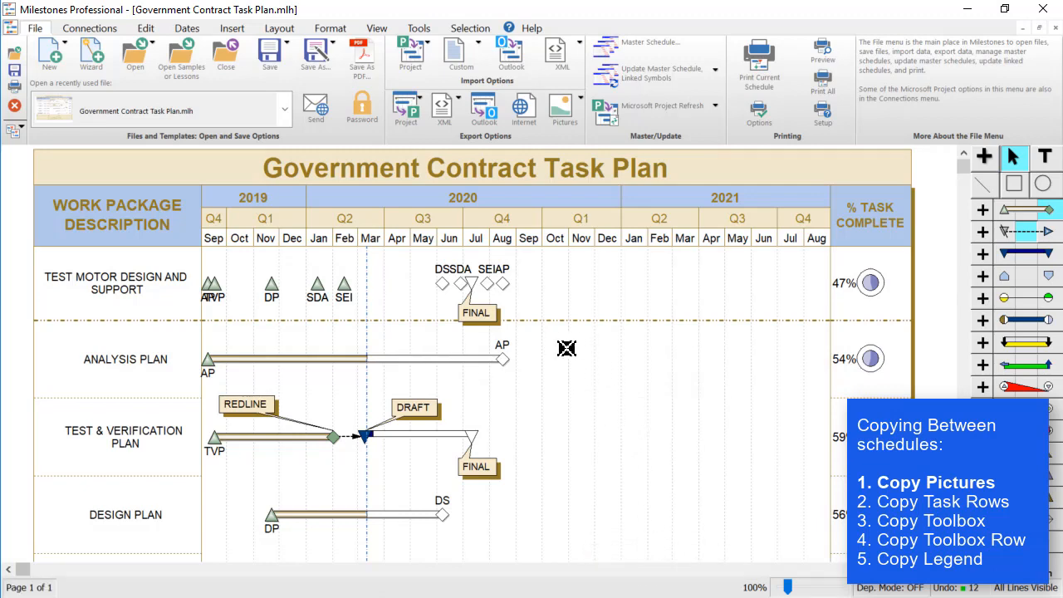
pyautogui.moveTo(610, 351)
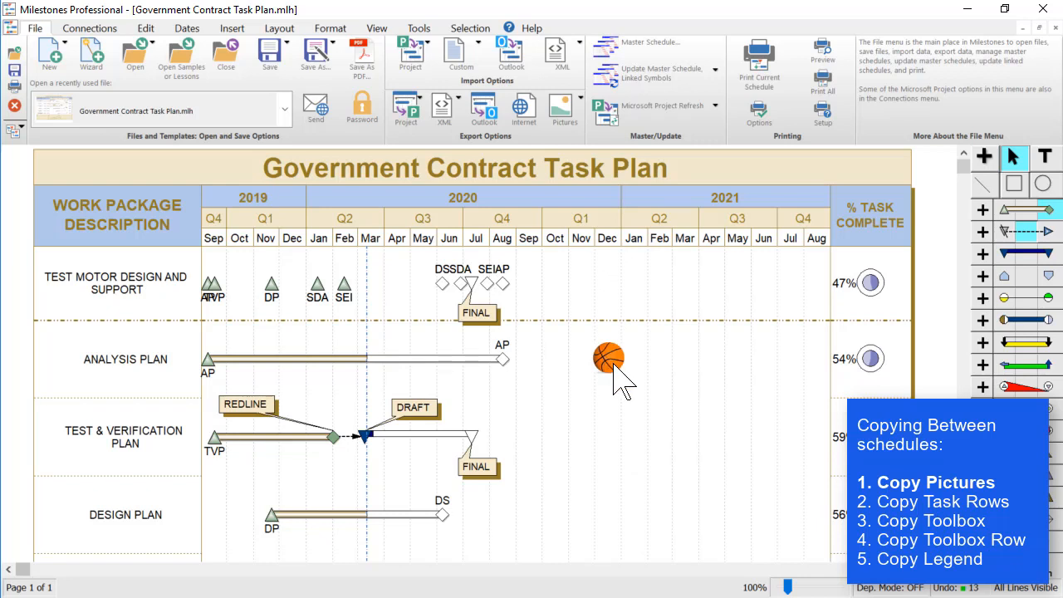
pyautogui.click(608, 359)
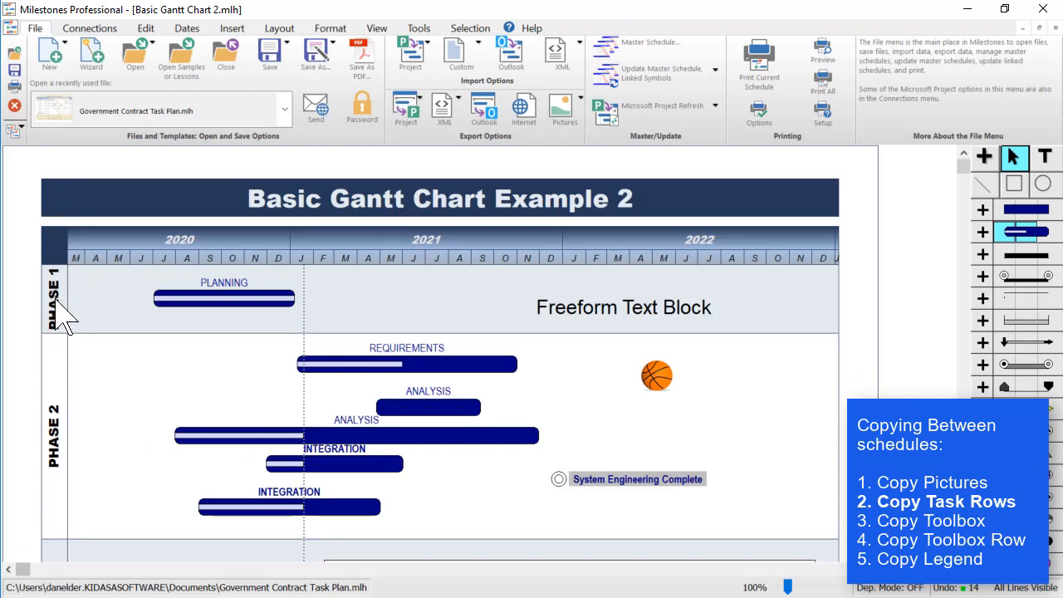
# Select and copy the Phase 1 Planning task row in Basic Gantt Chart 2
pyautogui.click(224, 299)
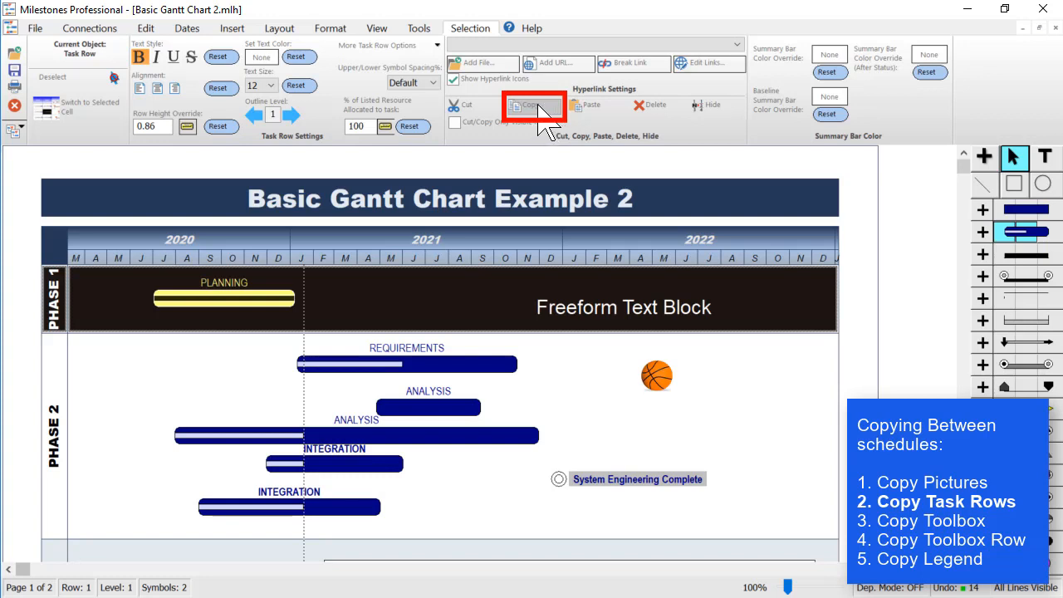
pyautogui.moveTo(547, 124)
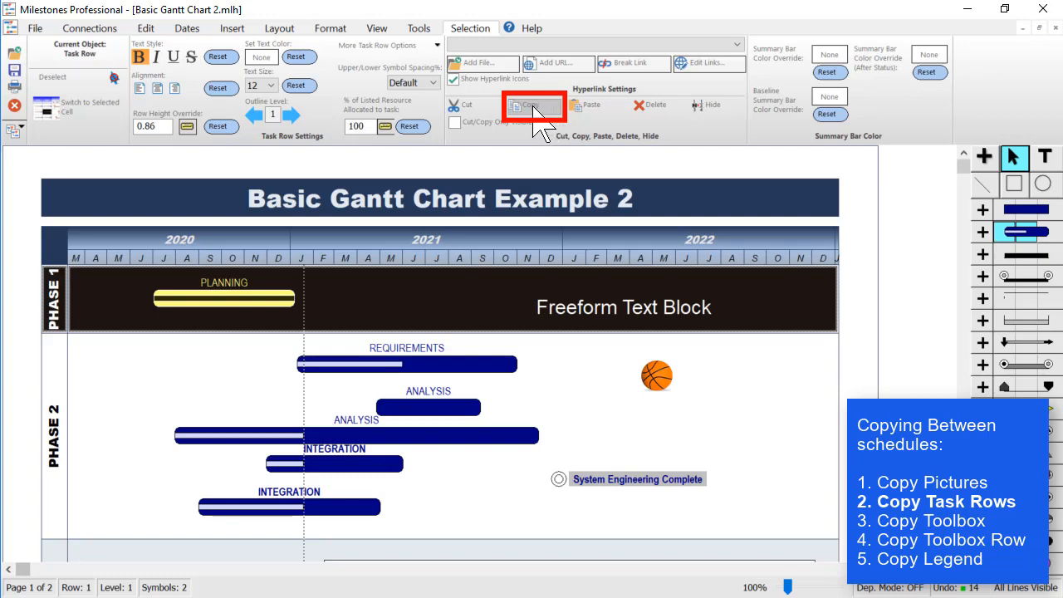
pyautogui.click(533, 106)
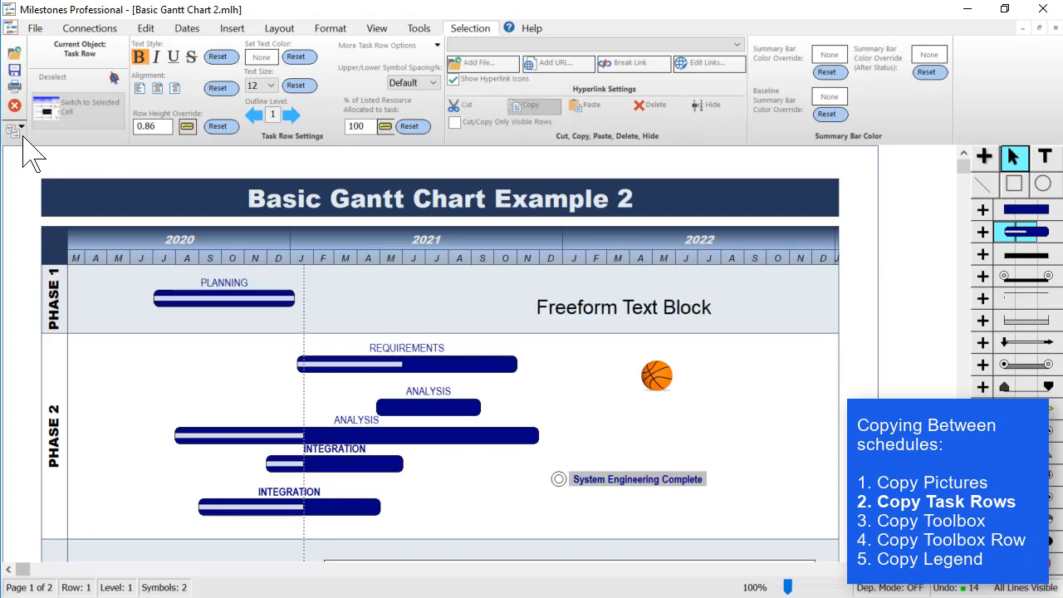
pyautogui.click(21, 129)
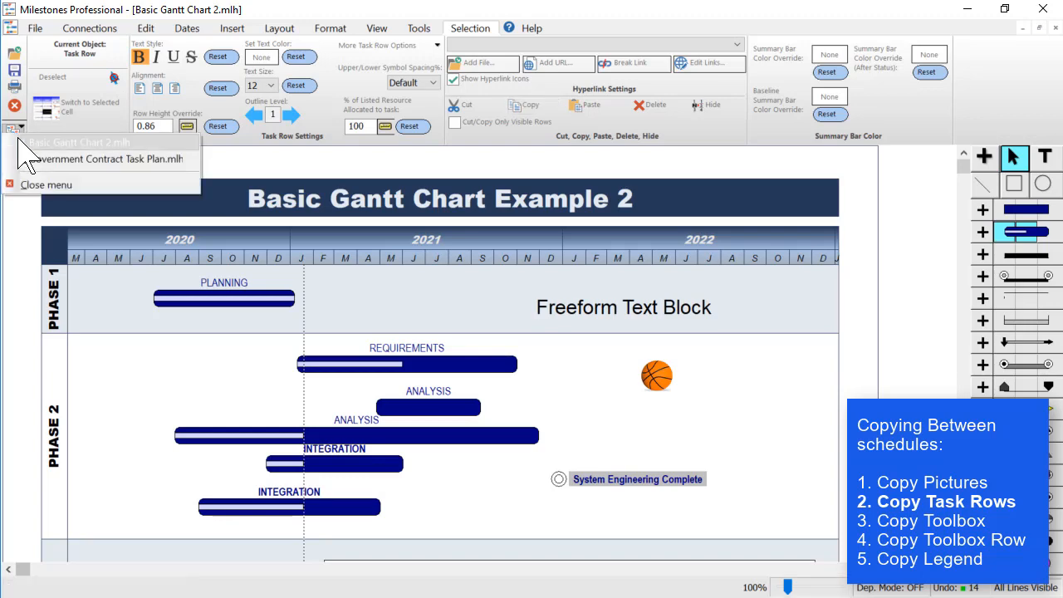
# Switch to the Government Contract Task Plan schedule to receive the Phase 1 row
pyautogui.click(112, 160)
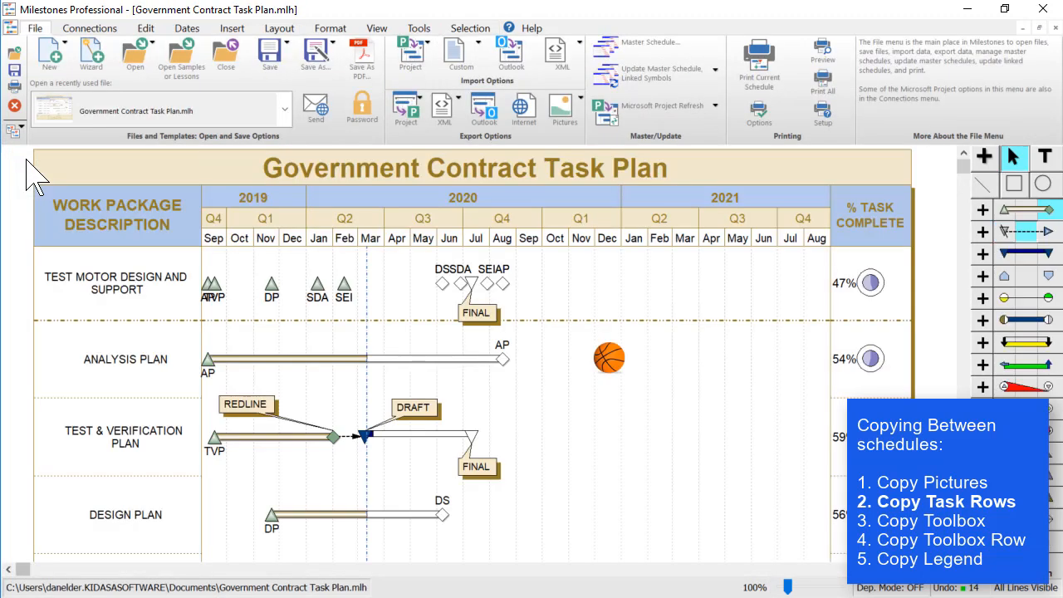
pyautogui.moveTo(113, 299)
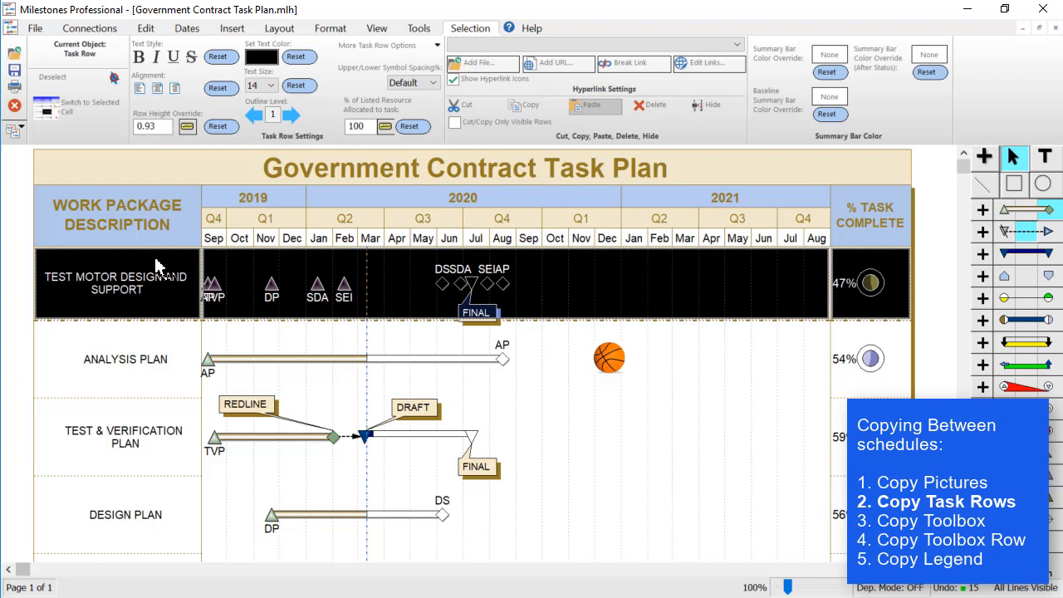
pyautogui.moveTo(160, 274)
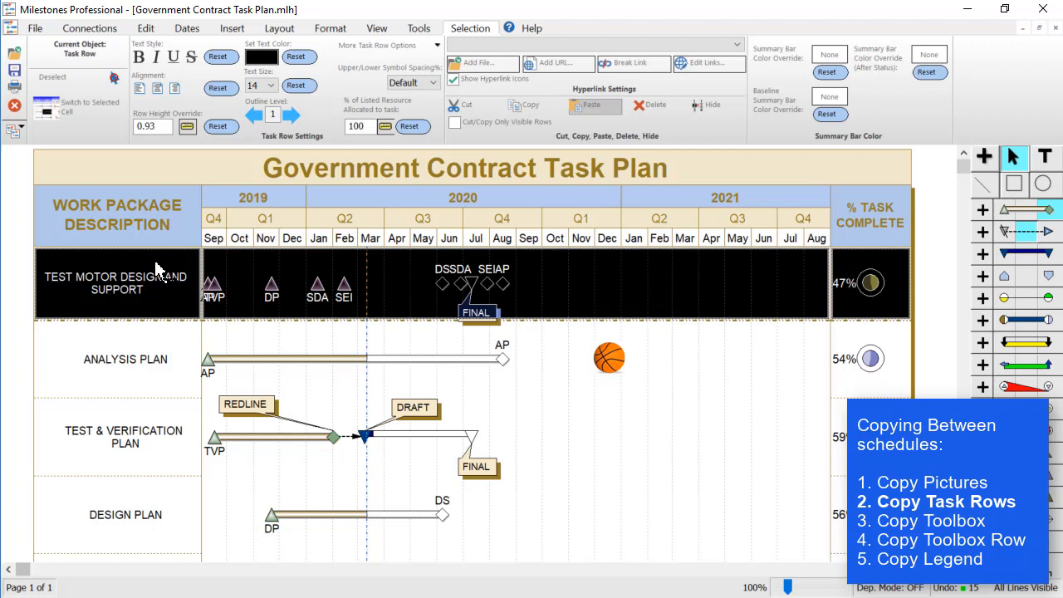
pyautogui.moveTo(157, 289)
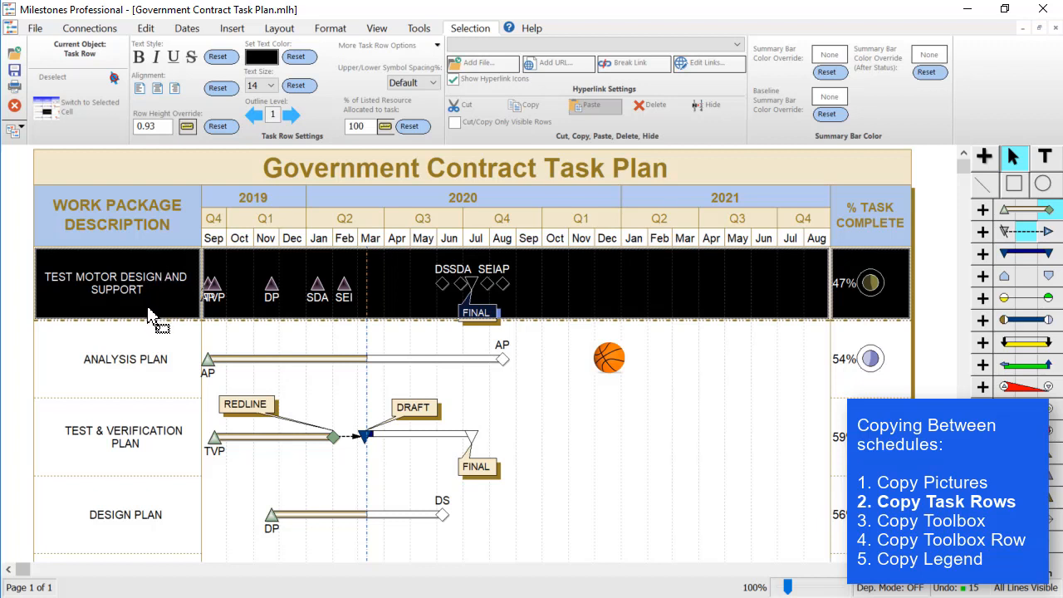
pyautogui.moveTo(153, 275)
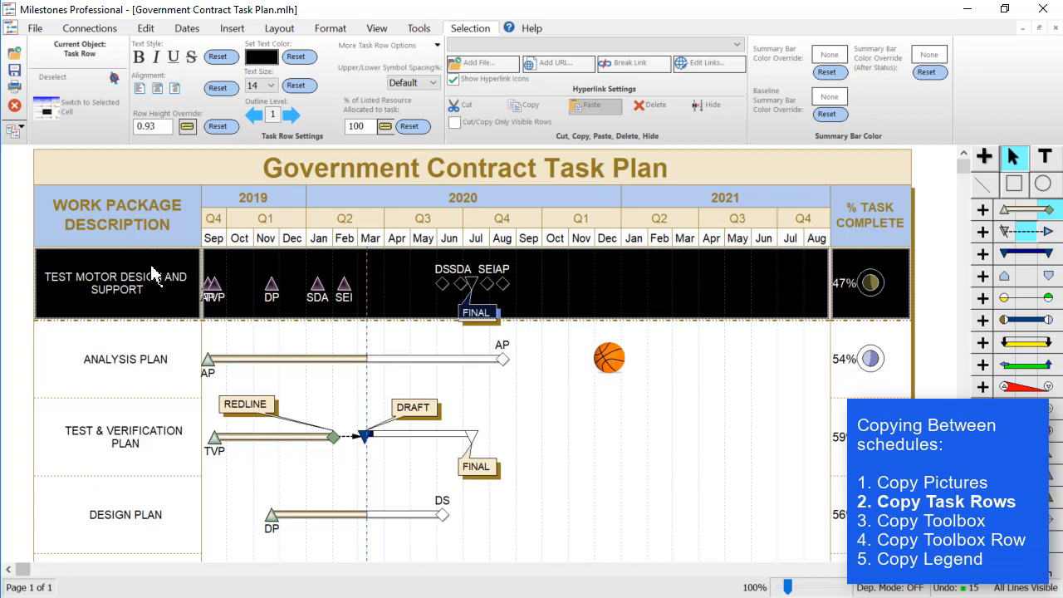
pyautogui.moveTo(153, 266)
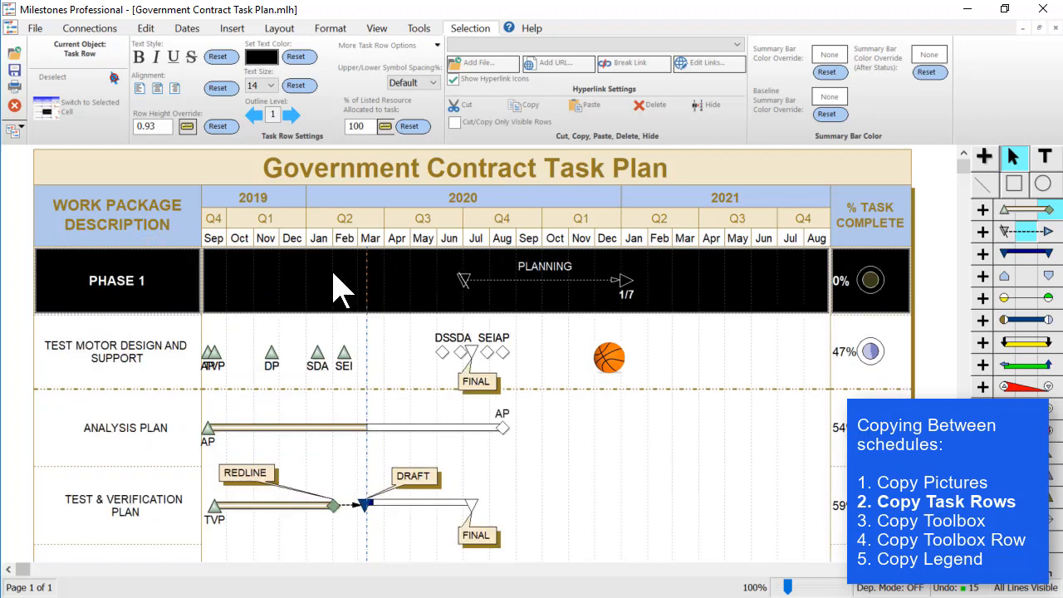
pyautogui.moveTo(246, 299)
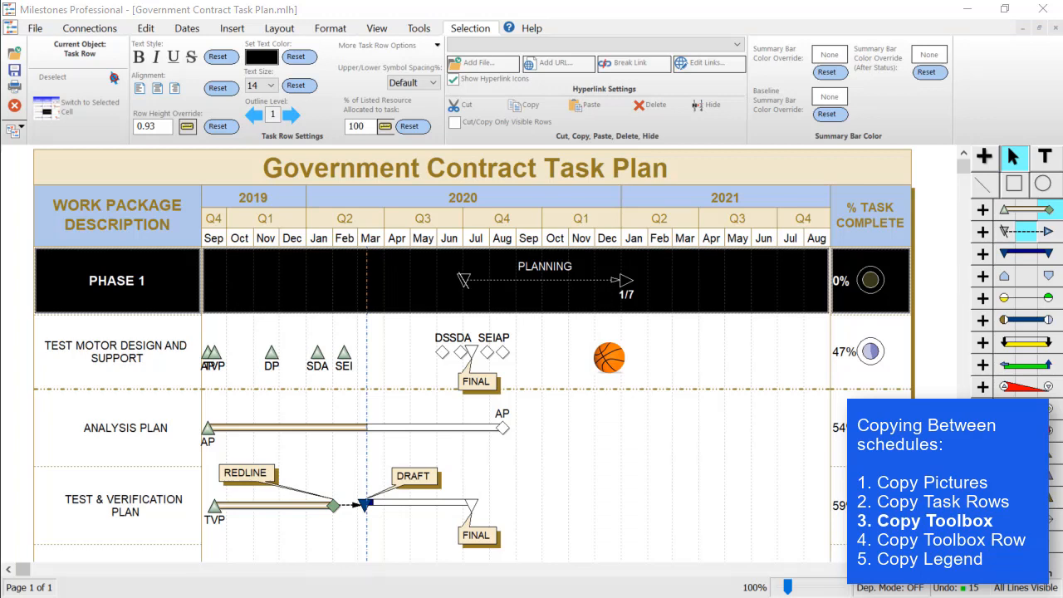
# Copy the Basic Gantt Chart 2 toolbox and paste it into Government Contract Task Plan
pyautogui.click(13, 129)
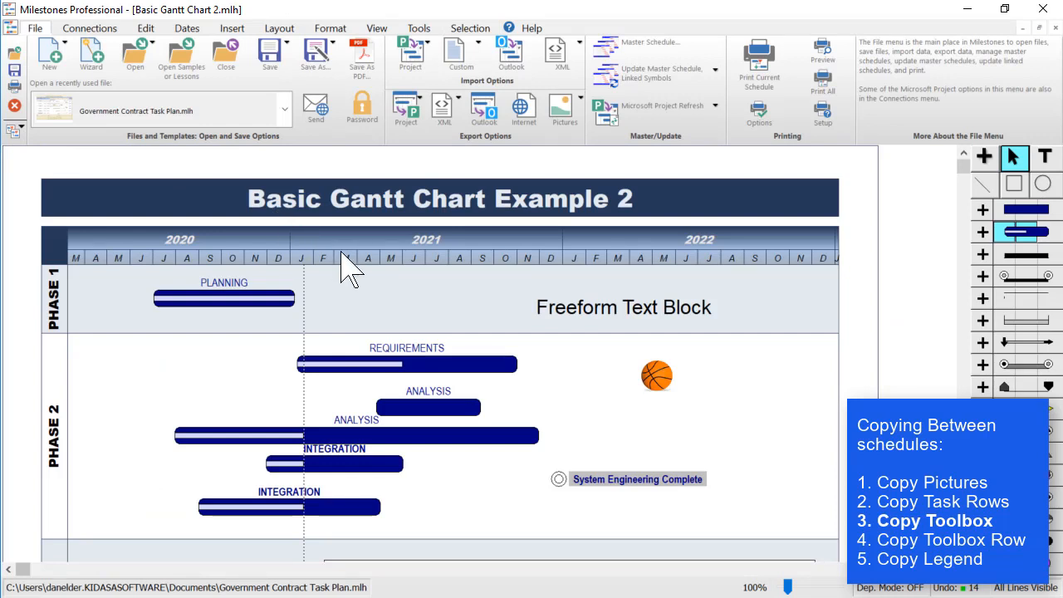
pyautogui.moveTo(1021, 279)
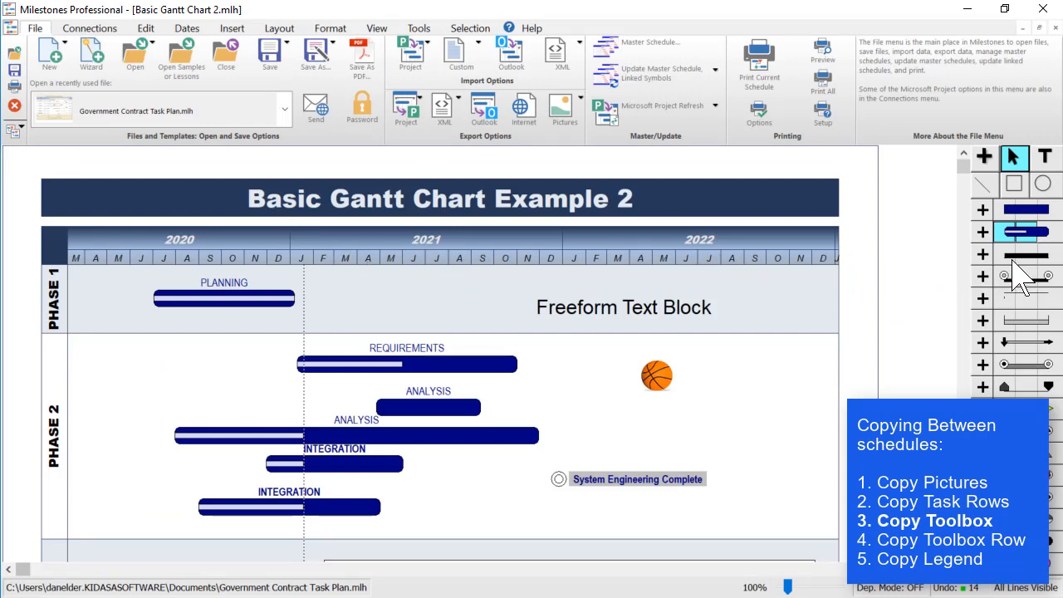
pyautogui.rightClick(1027, 266)
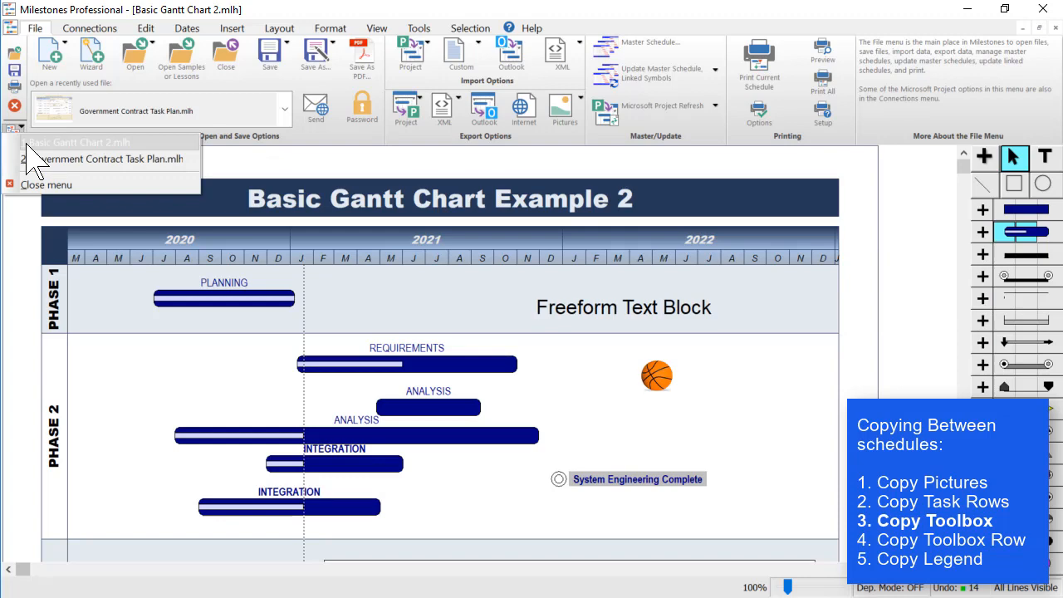
pyautogui.click(110, 160)
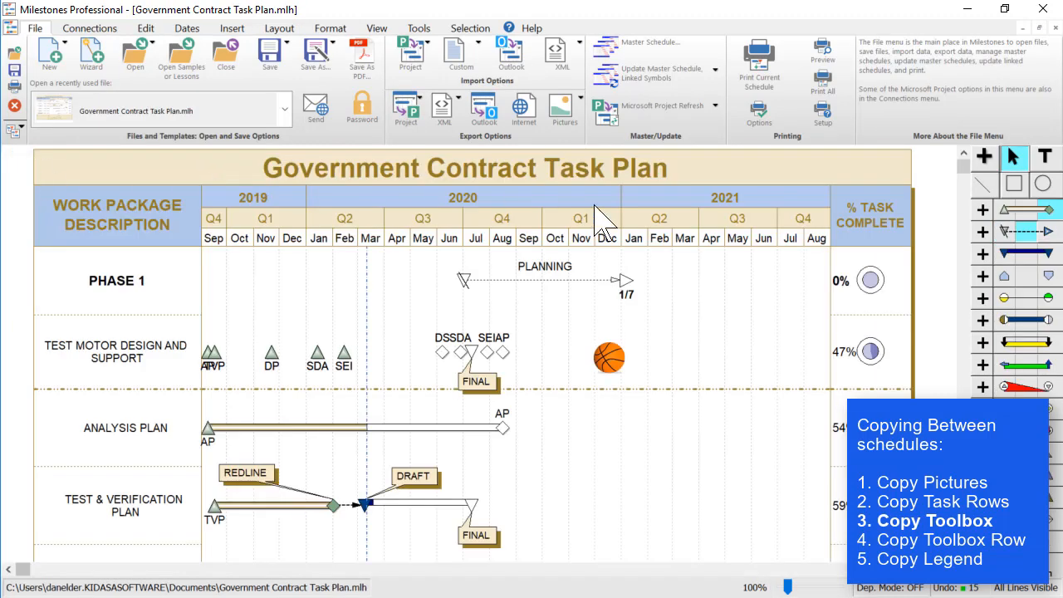
pyautogui.moveTo(1022, 279)
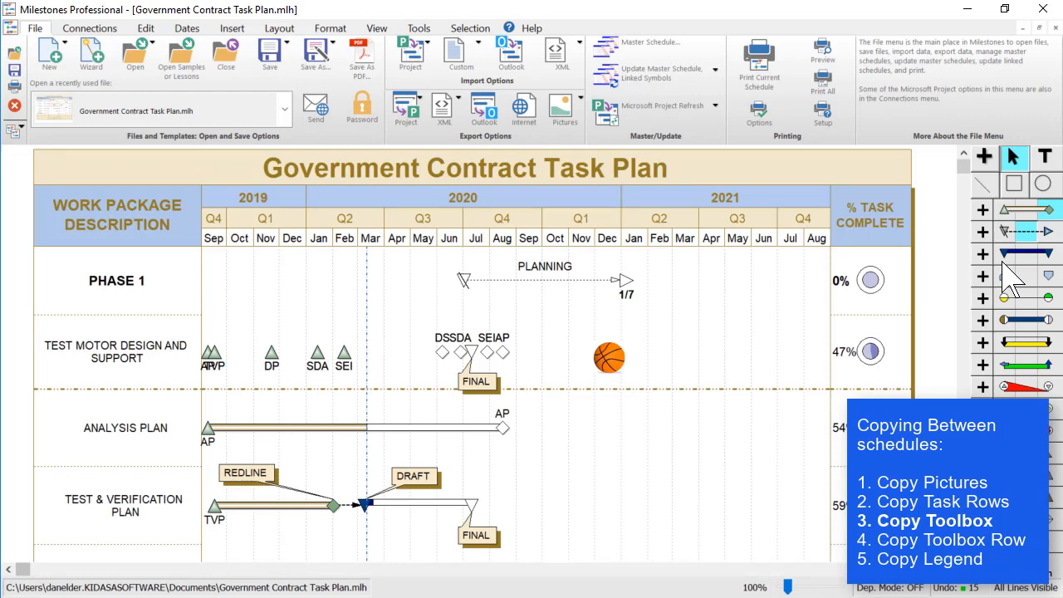
pyautogui.rightClick(1021, 275)
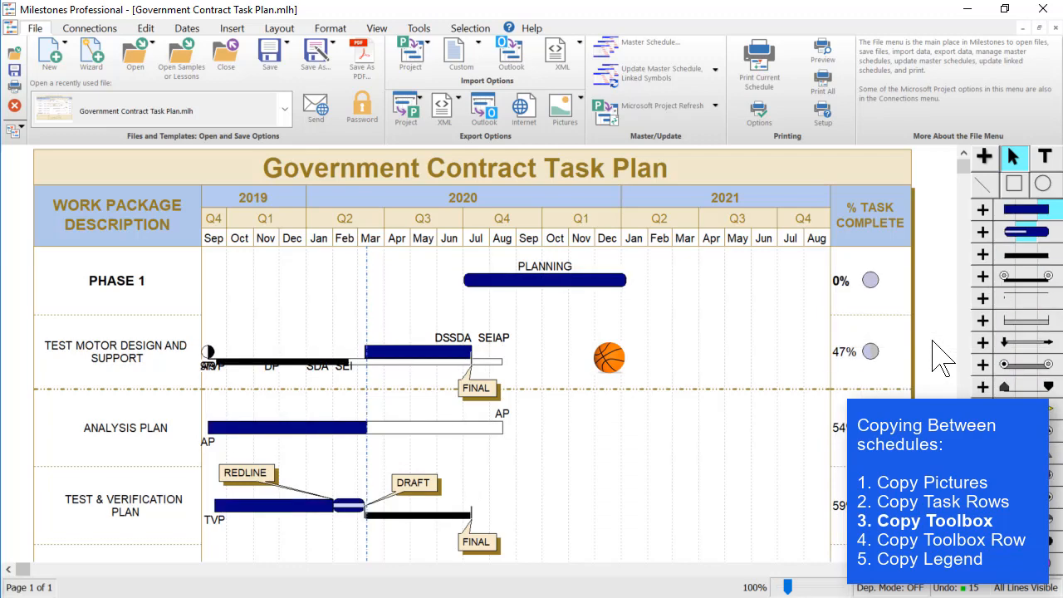
pyautogui.moveTo(1006, 342)
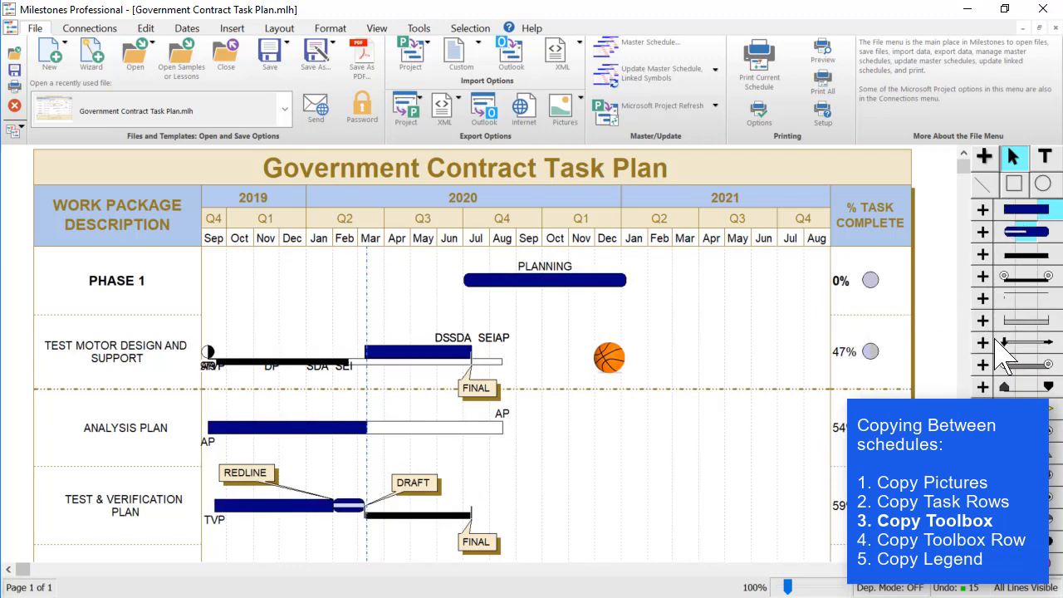
pyautogui.moveTo(1011, 312)
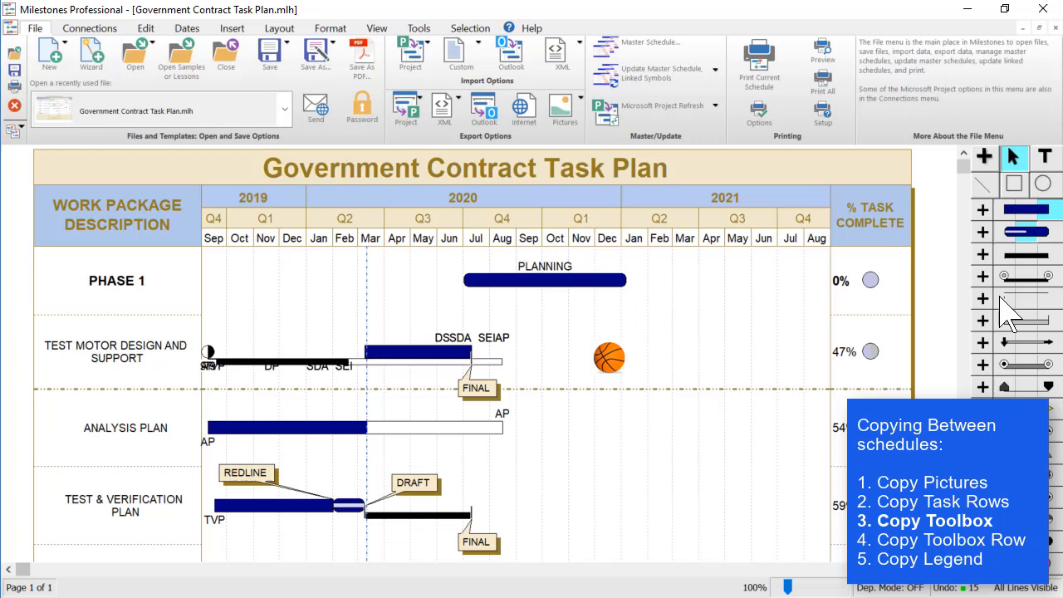
pyautogui.moveTo(366, 373)
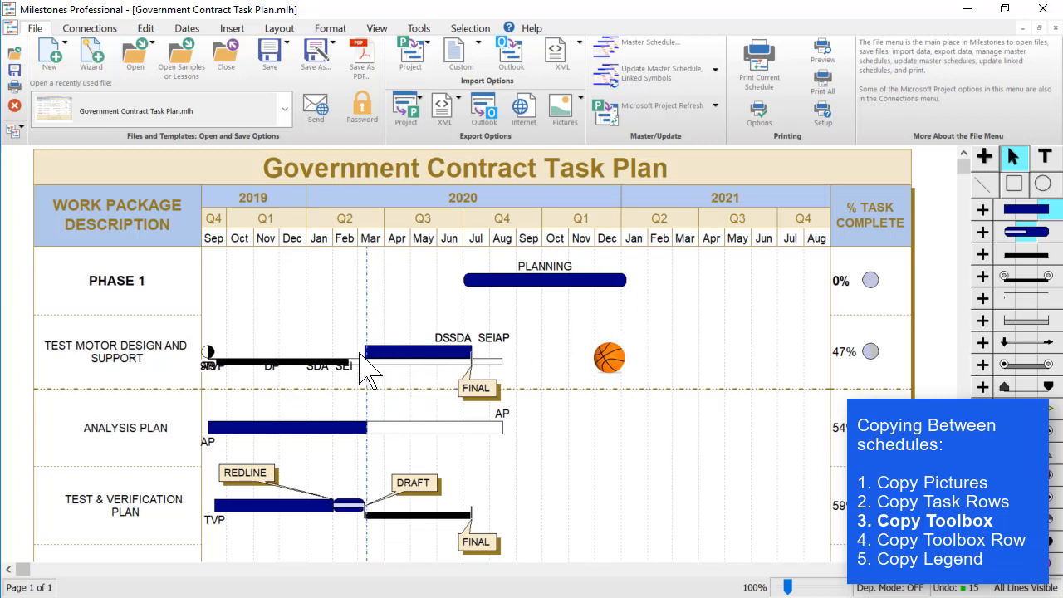
pyautogui.moveTo(407, 368)
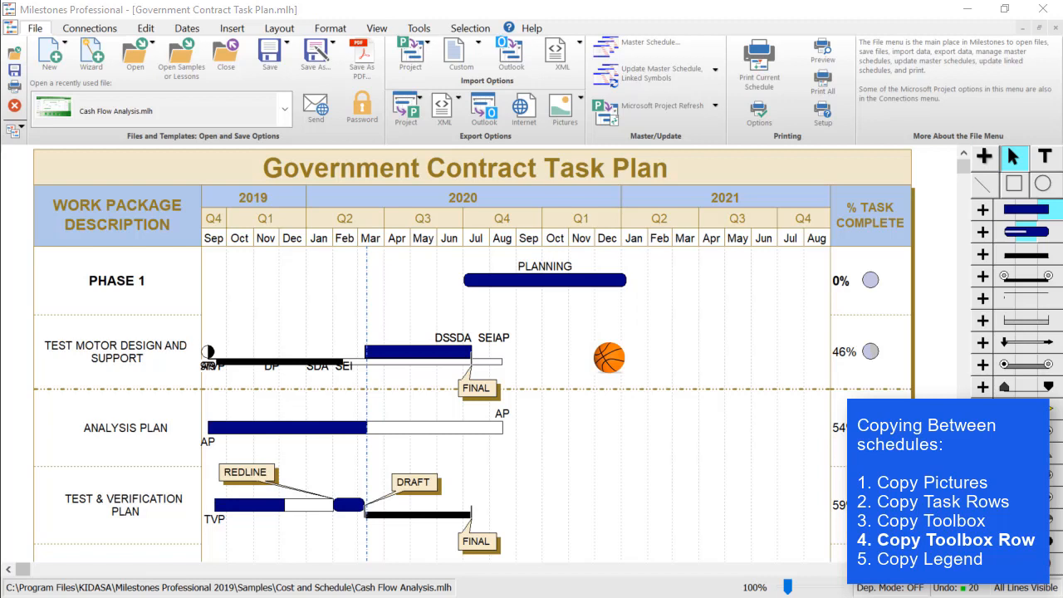
pyautogui.moveTo(86, 279)
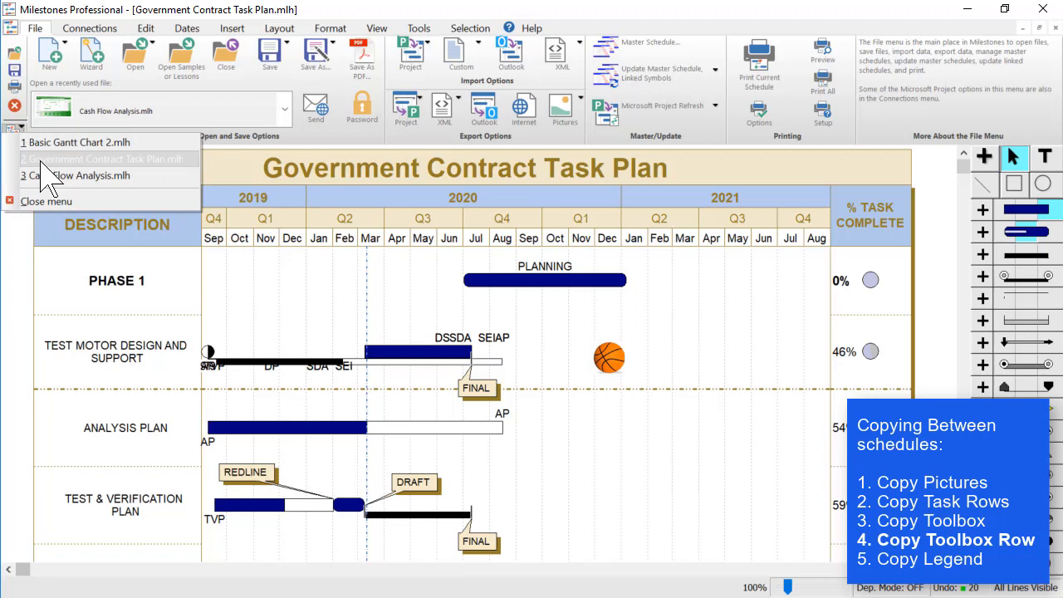
# Copy the green bar symbol row from the Cash Flow Analysis toolbox
pyautogui.click(91, 176)
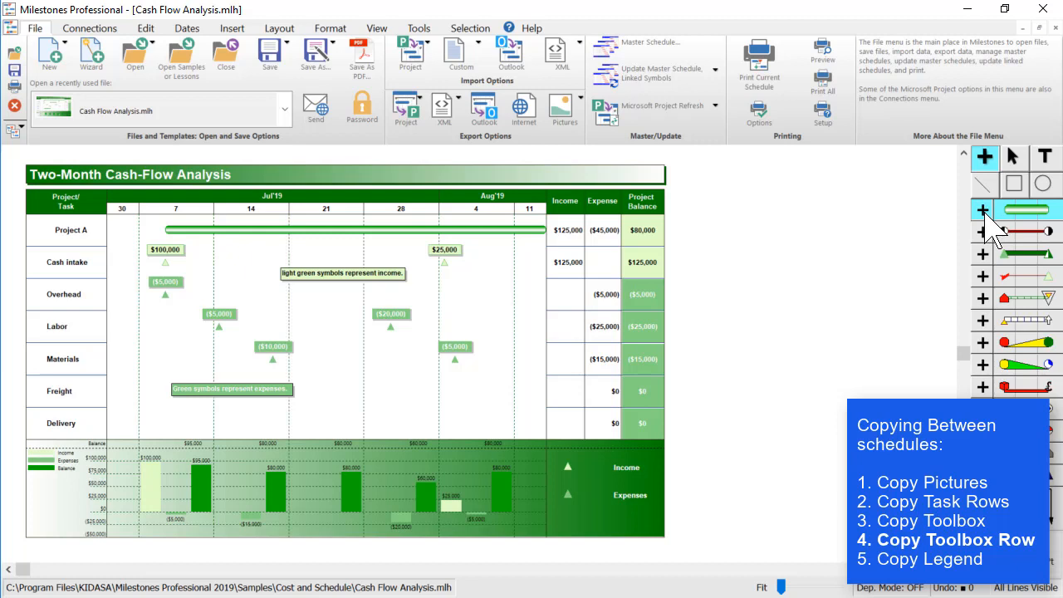
pyautogui.moveTo(1030, 233)
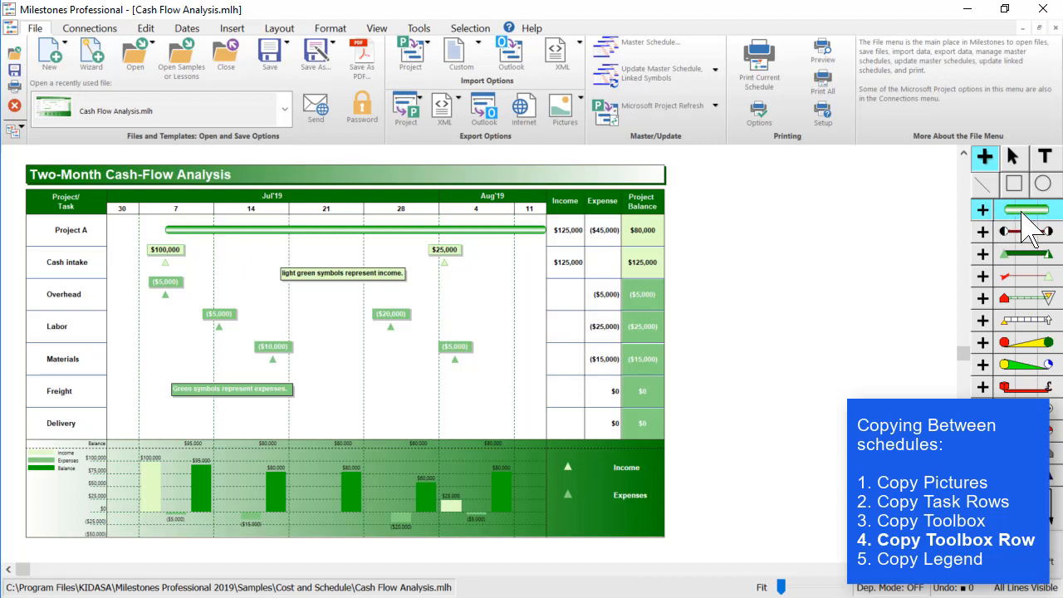
pyautogui.rightClick(1030, 233)
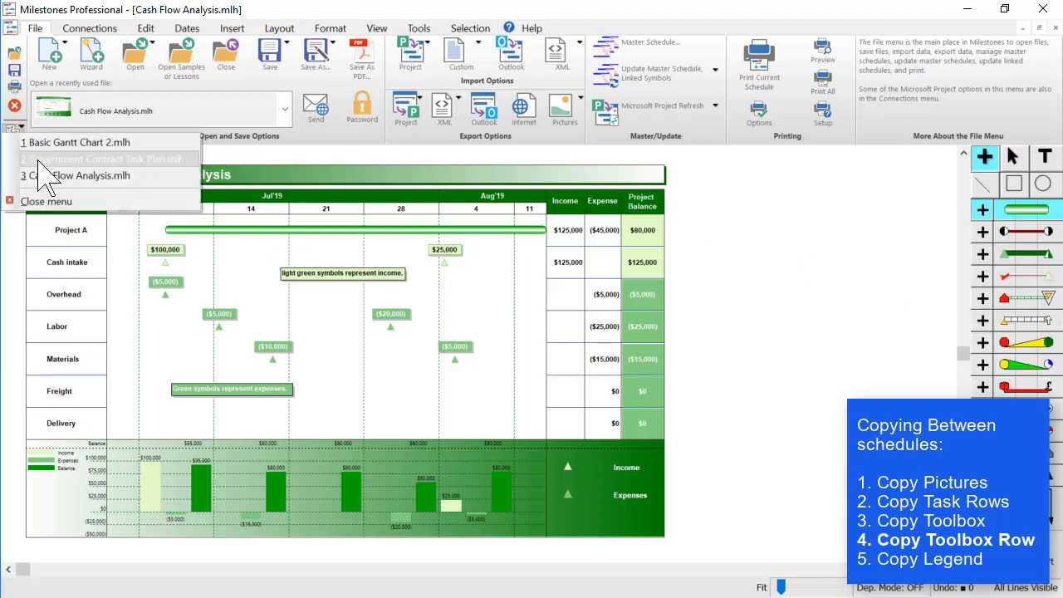
pyautogui.click(106, 159)
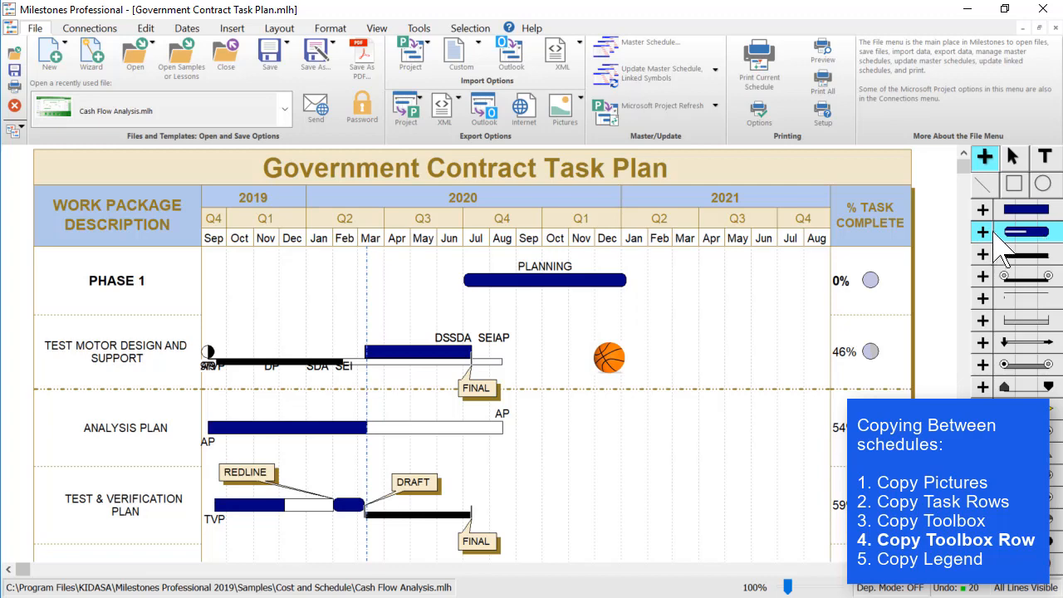
# Bring up paste options on a Government Contract Task Plan toolbox row for the copied green bar
pyautogui.rightClick(1027, 233)
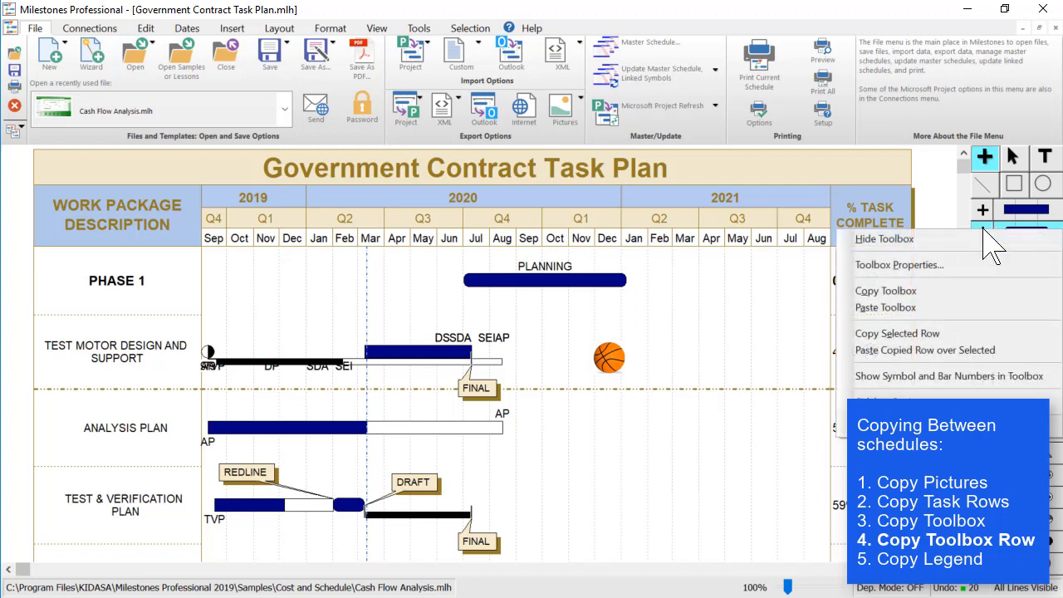
pyautogui.moveTo(924, 349)
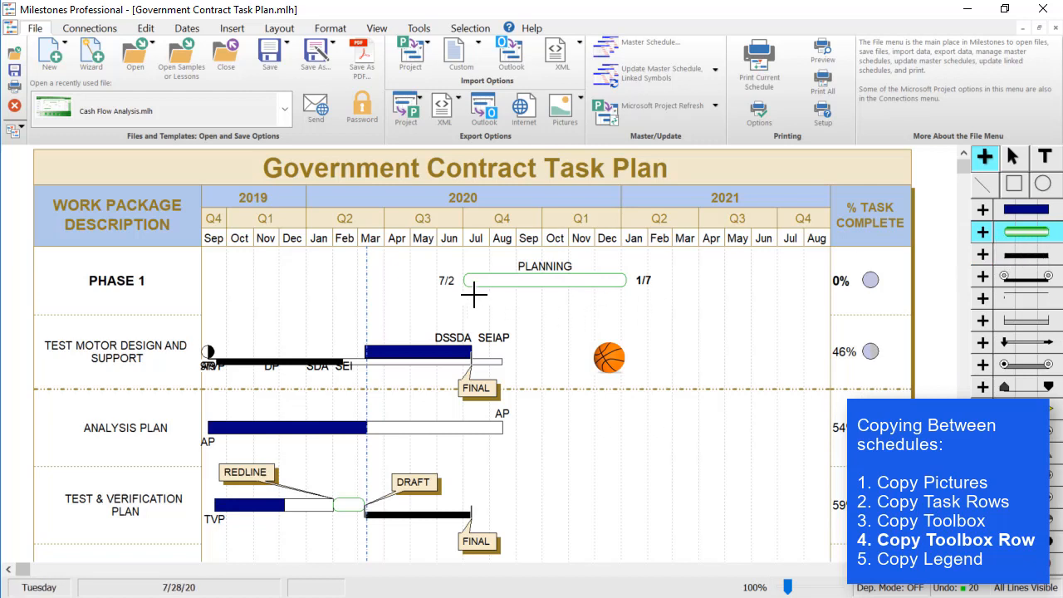
pyautogui.moveTo(531, 372)
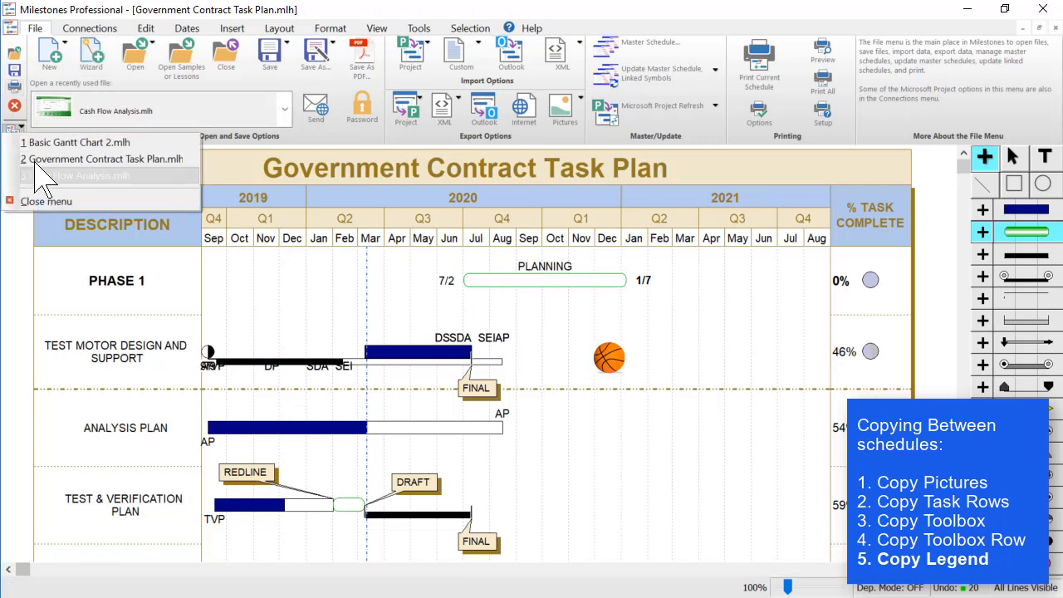
# Copy the Current Plan legend from Basic Gantt Chart 2 and dismiss the confirmation
pyautogui.click(80, 142)
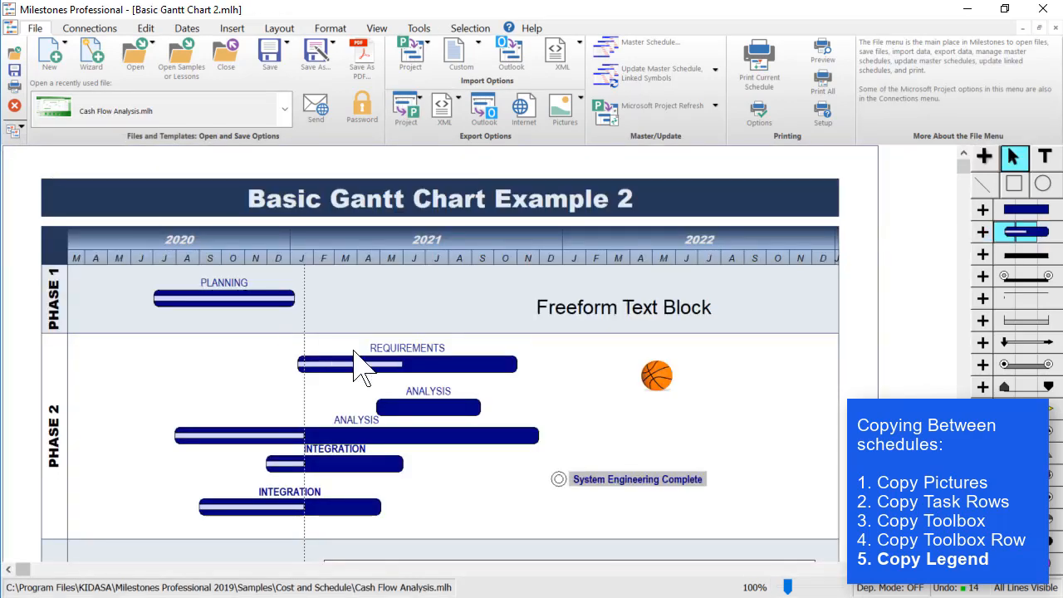
pyautogui.rightClick(369, 406)
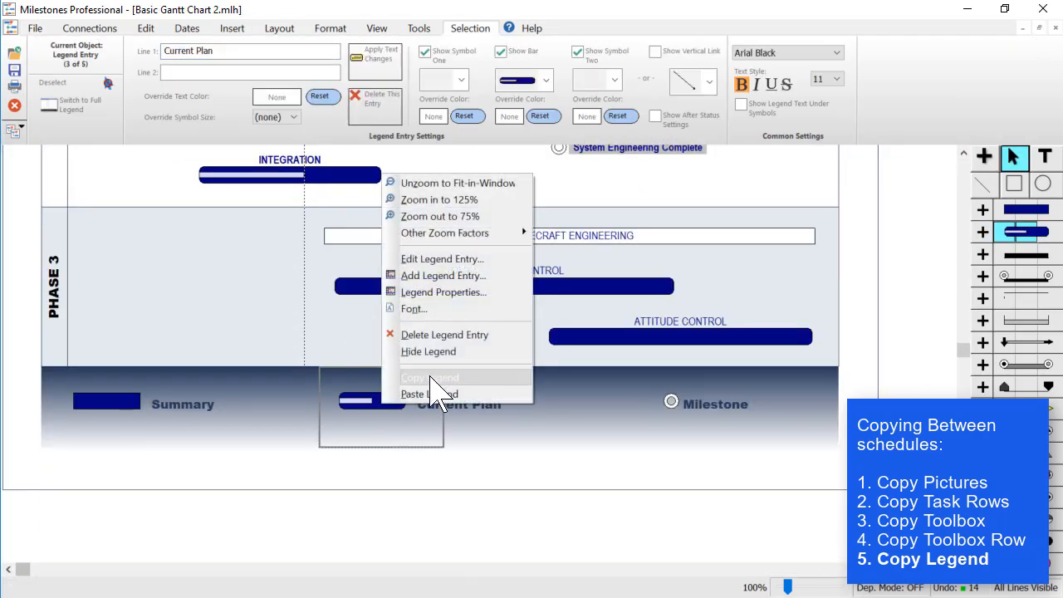
pyautogui.click(431, 377)
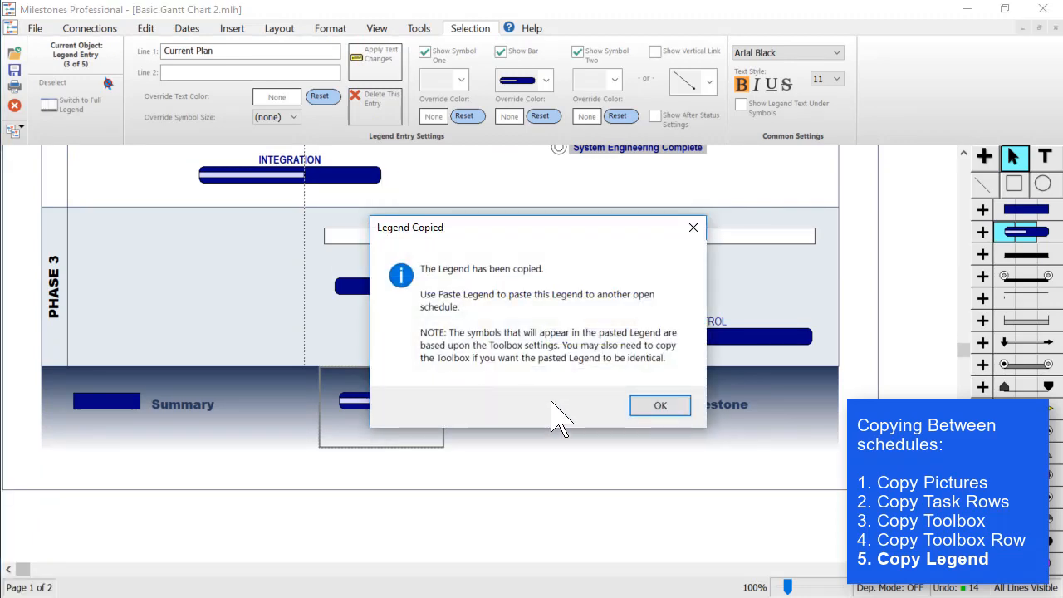
pyautogui.click(662, 405)
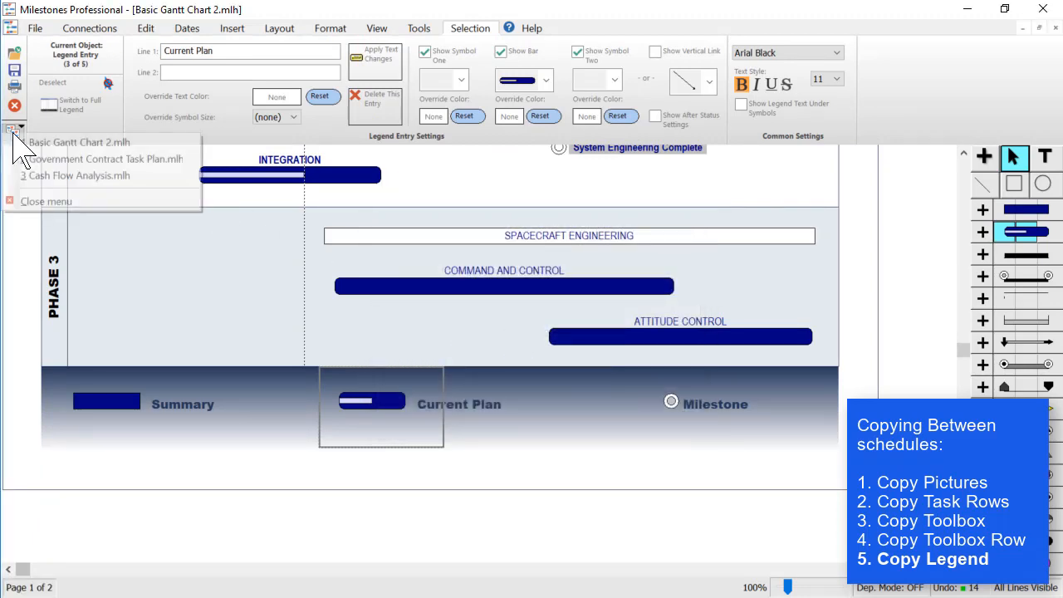
# Switch back to the Government Contract Task Plan schedule to paste the legend
pyautogui.click(107, 159)
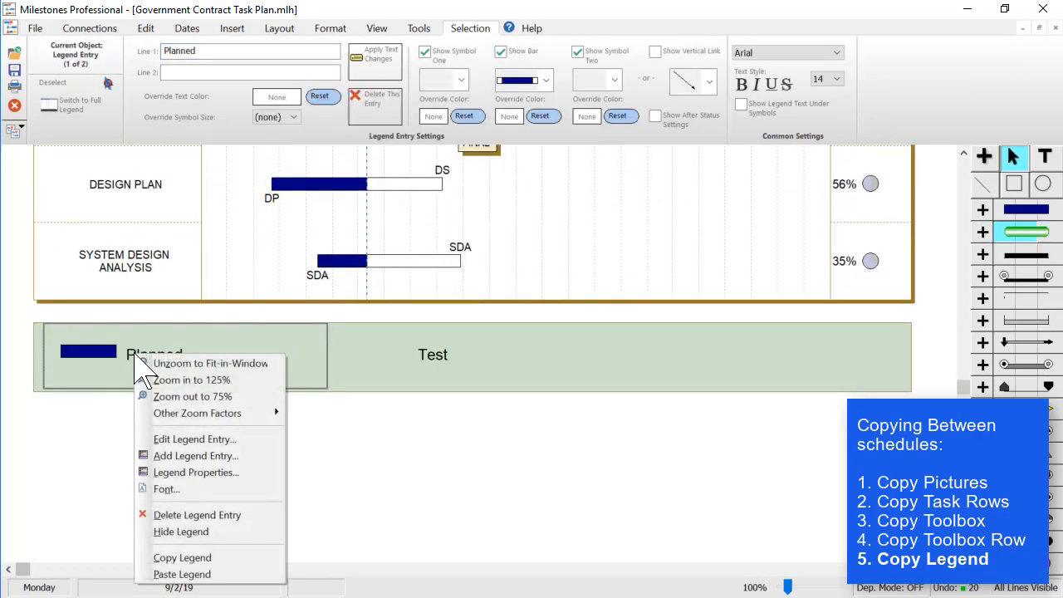
pyautogui.moveTo(182, 575)
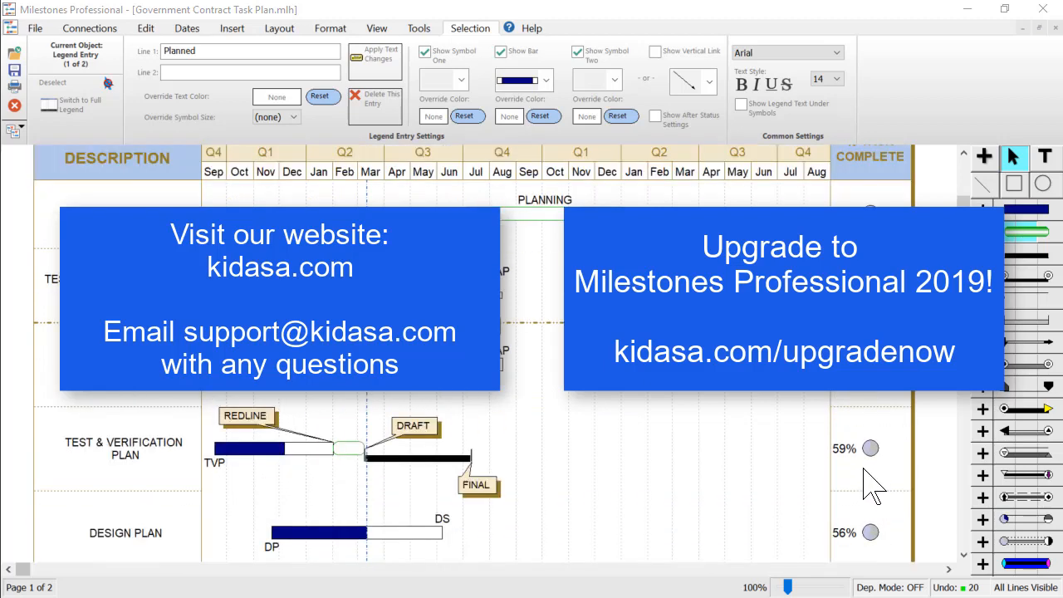
pyautogui.moveTo(850, 478)
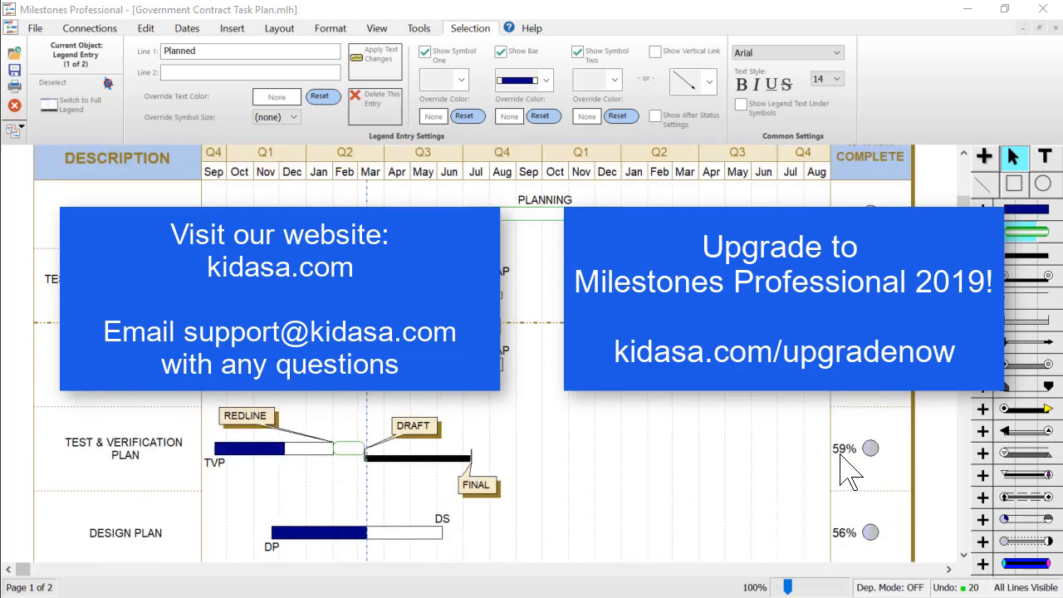